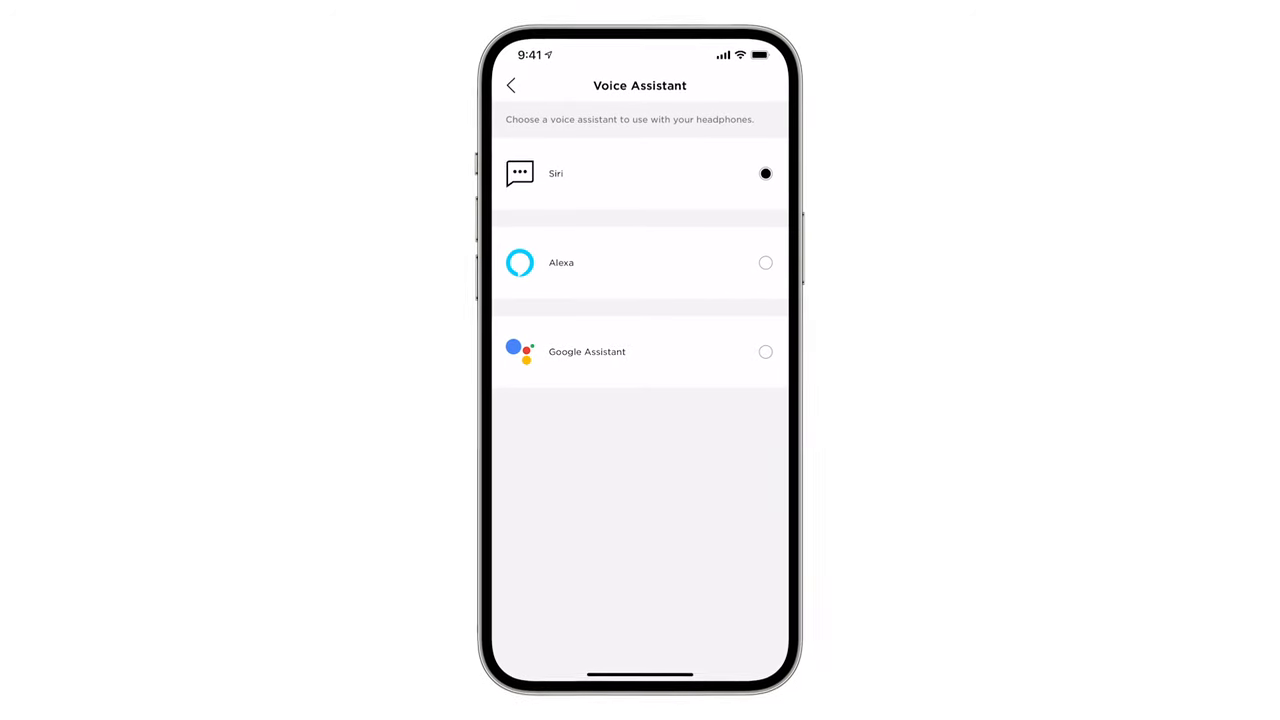
Go back from the Voice Assistant screen to the NC 700 Headphones home screen.
{"action": "left_click", "coordinate": [512, 84]}
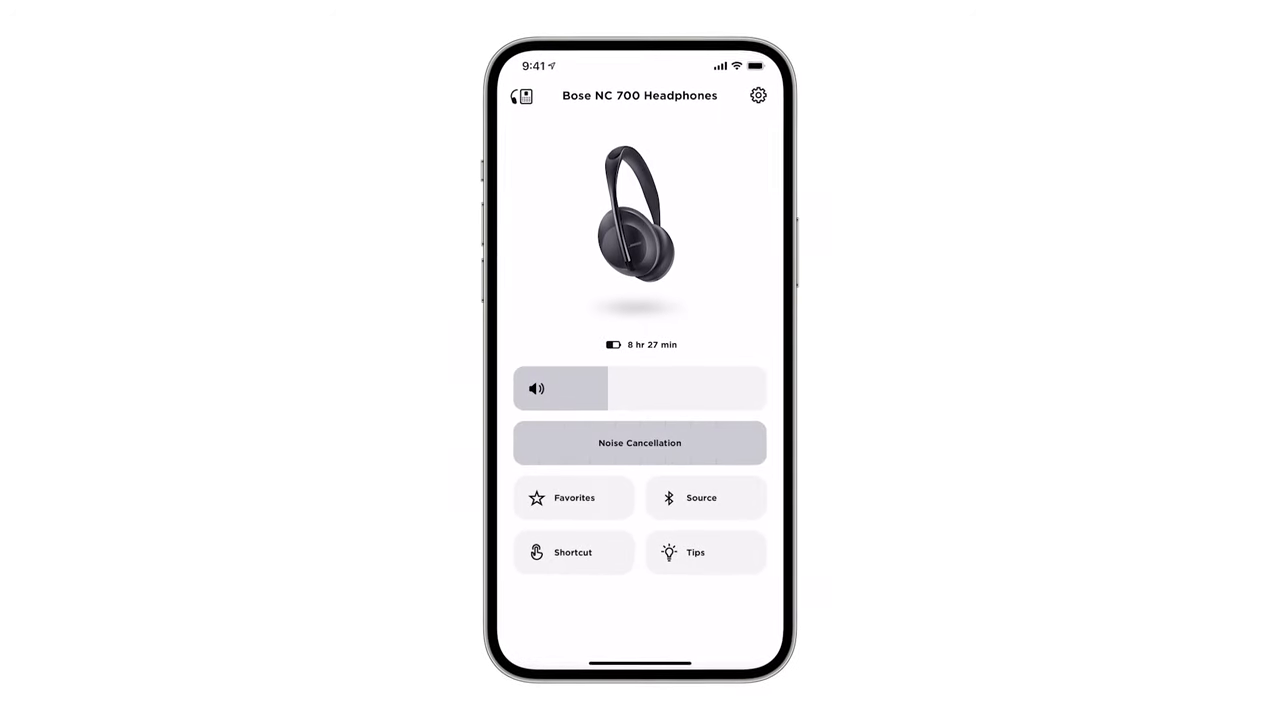
Reach the Noise Cancellation settings showing favorites 10, 5 and 0.
{"action": "left_click", "coordinate": [758, 96]}
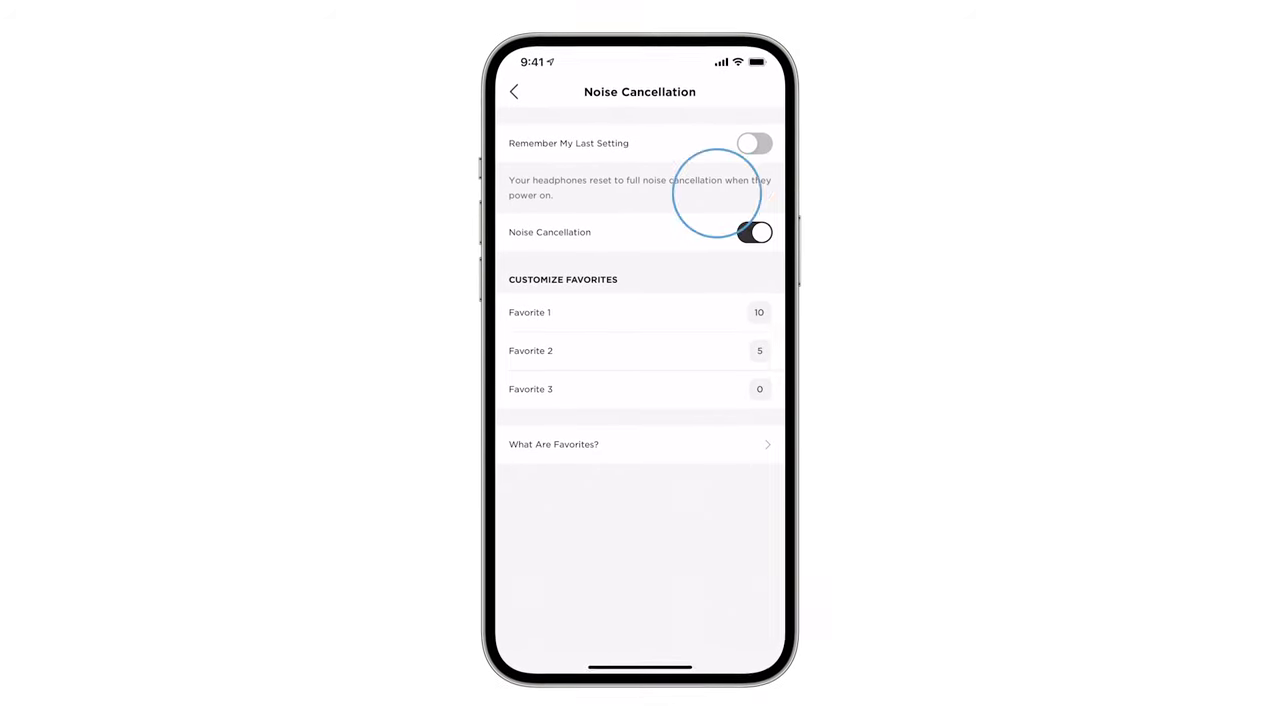
Enable Remember My Last Setting and toggle noise cancellation off then back on.
{"action": "left_click", "coordinate": [752, 144]}
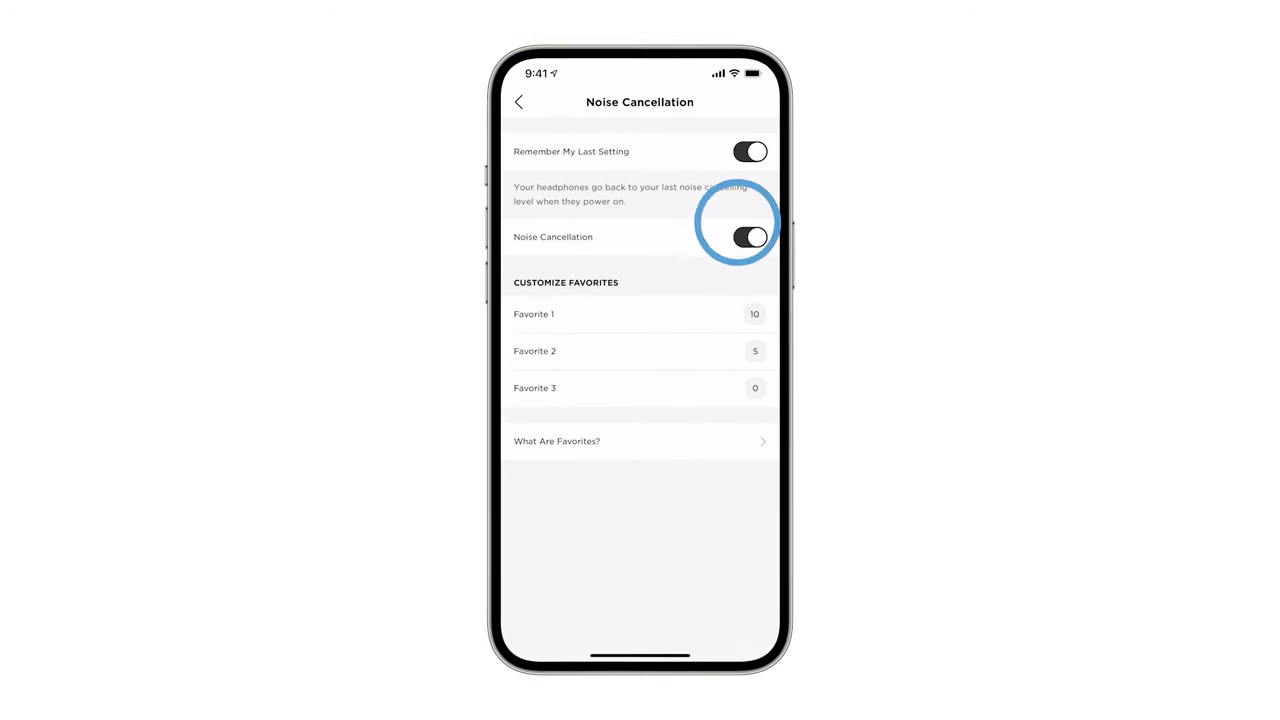
{"action": "left_click", "coordinate": [748, 238]}
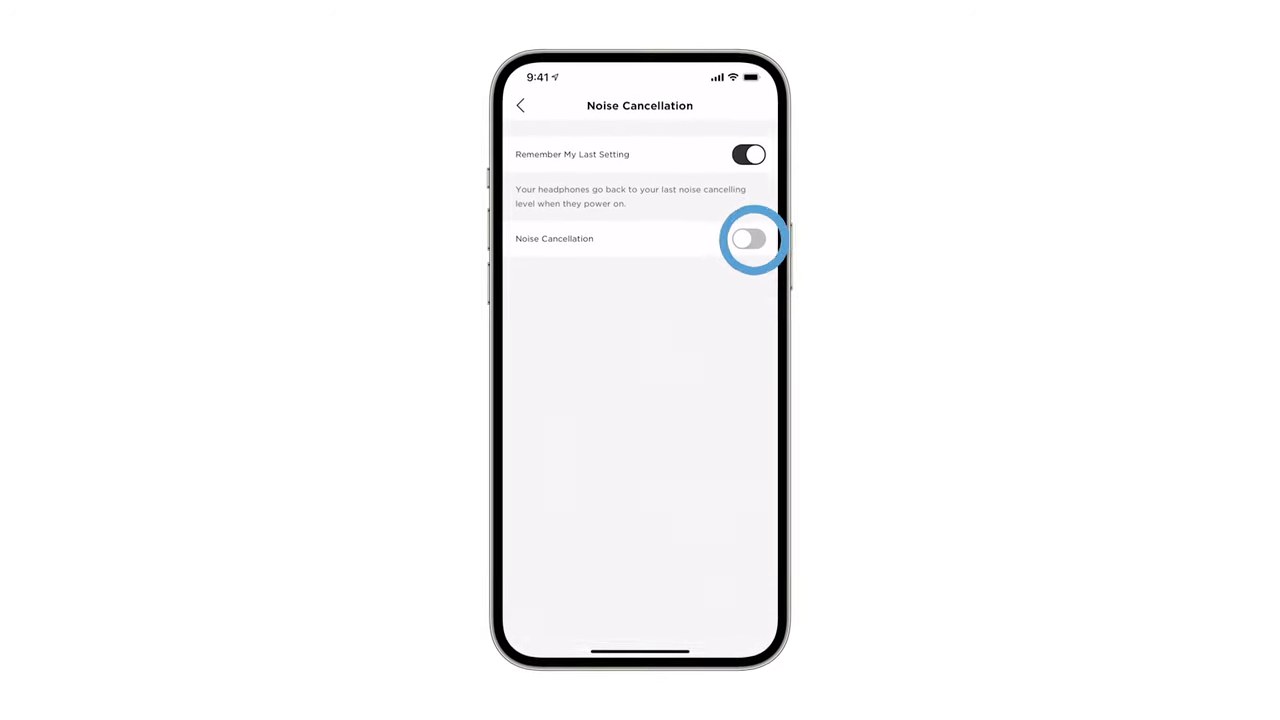
{"action": "left_click", "coordinate": [748, 240]}
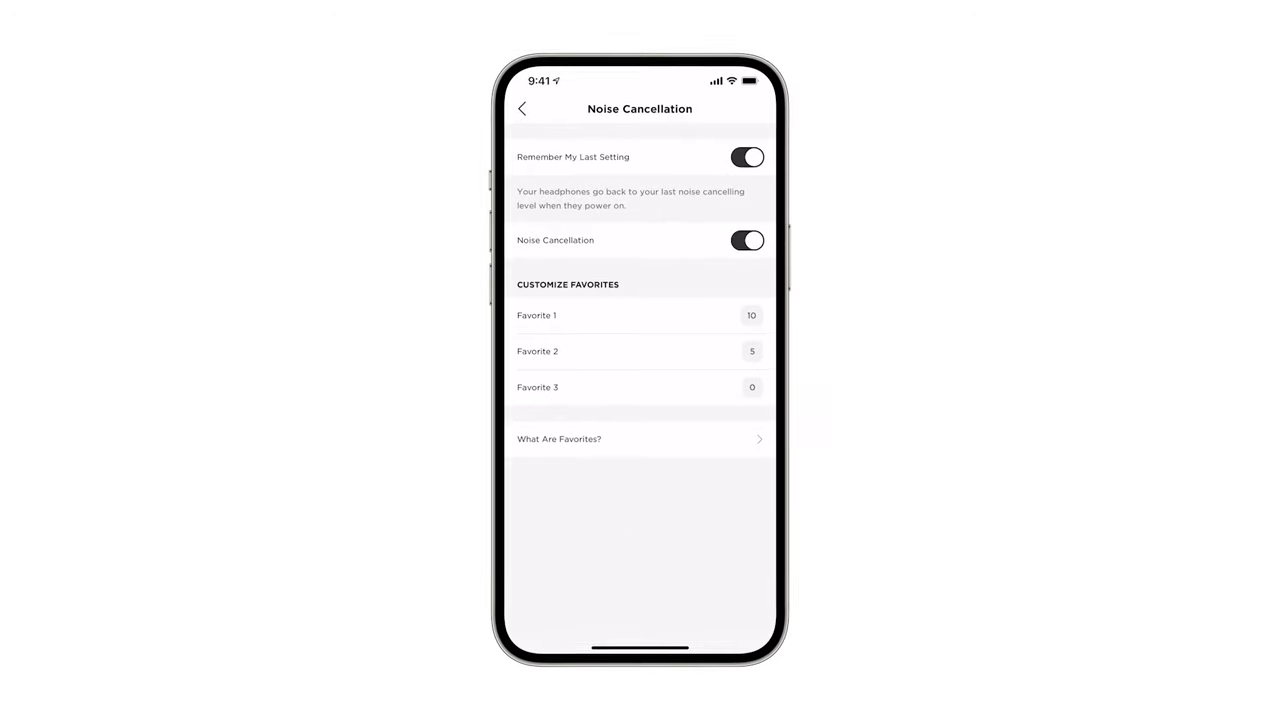
Choose a new noise cancelling level for Favorite 2 and save it.
{"action": "left_click", "coordinate": [752, 352]}
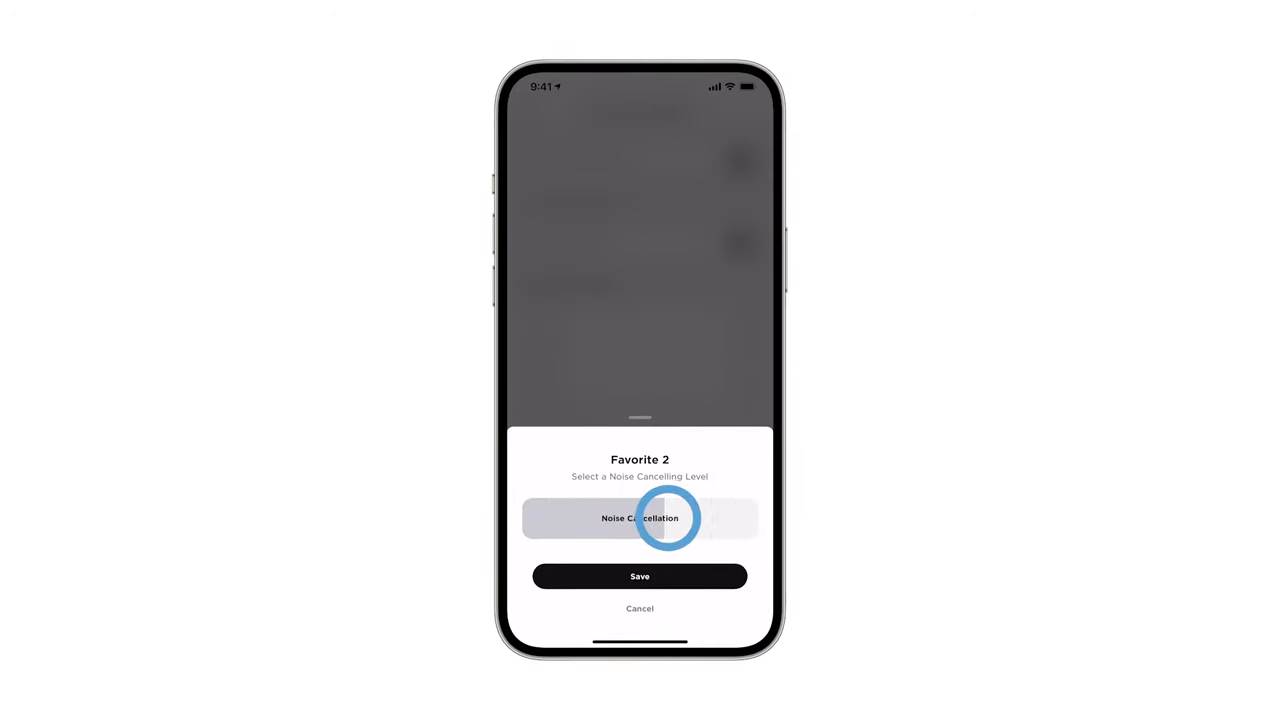
{"action": "left_click", "coordinate": [640, 518]}
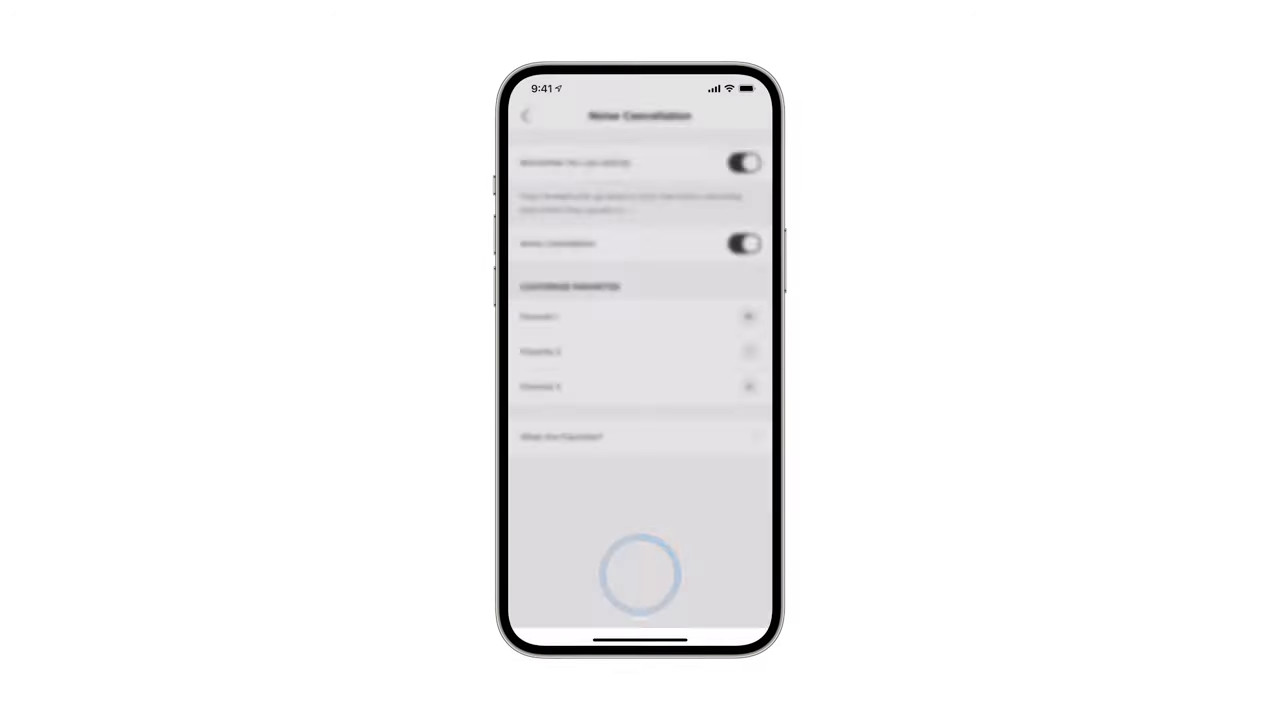